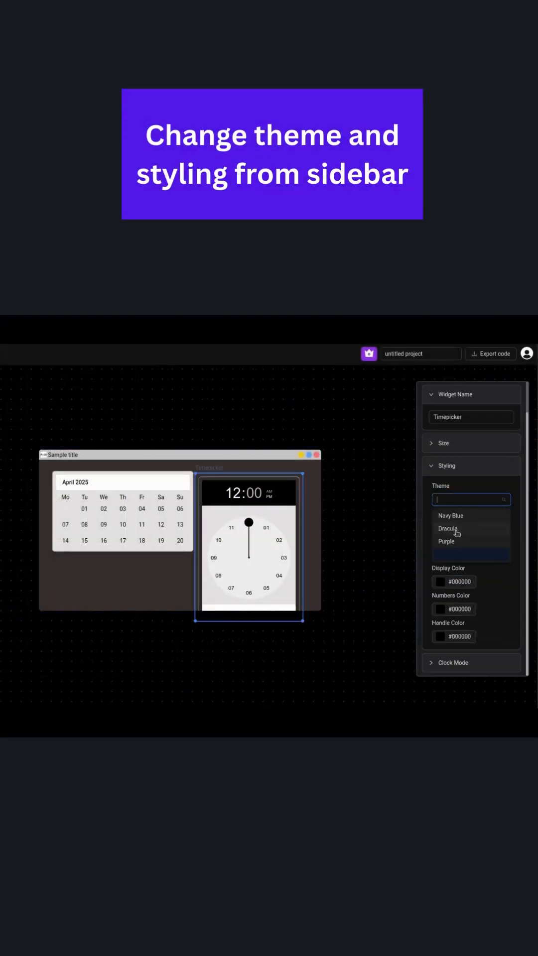
Step: Apply the Dracula theme to the timepicker, export, and review the generated main.py
left_click(122, 543)
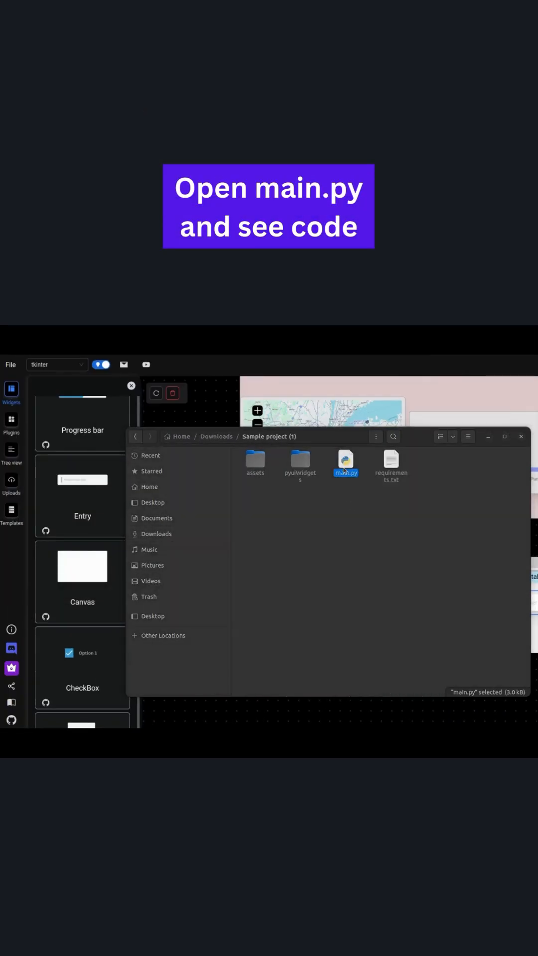
double_click(345, 461)
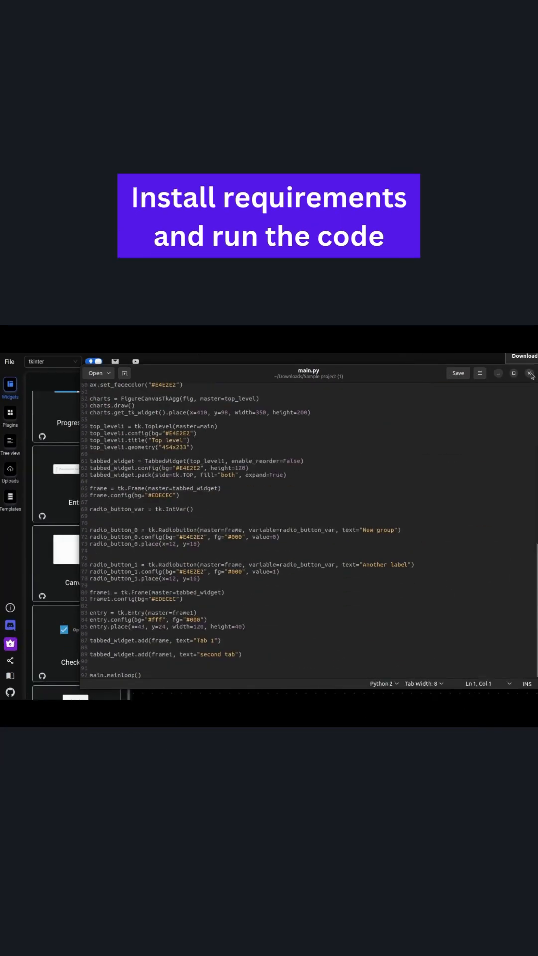
left_click(531, 373)
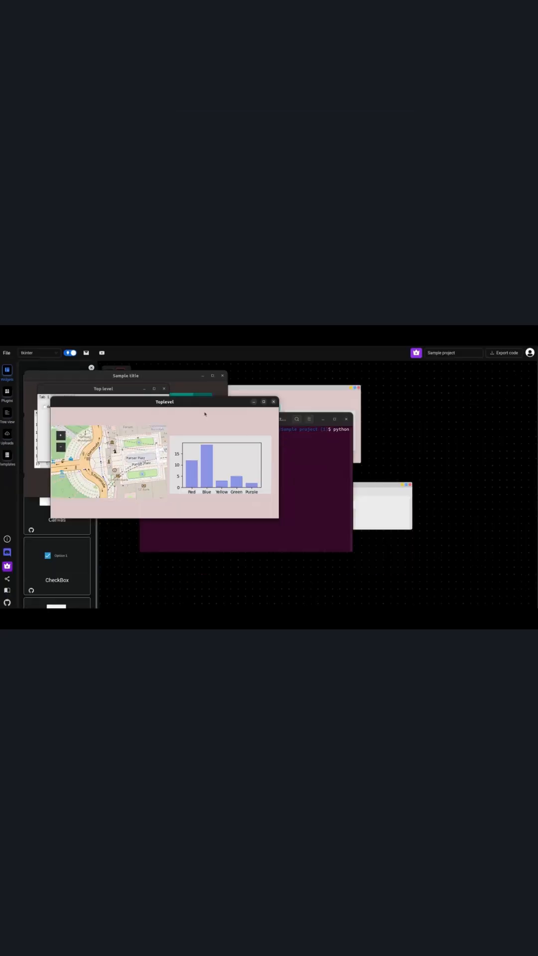
Step: Show the widget Tree view with Tabbed Widget expanded into its tab frames and radio button
left_click(7, 409)
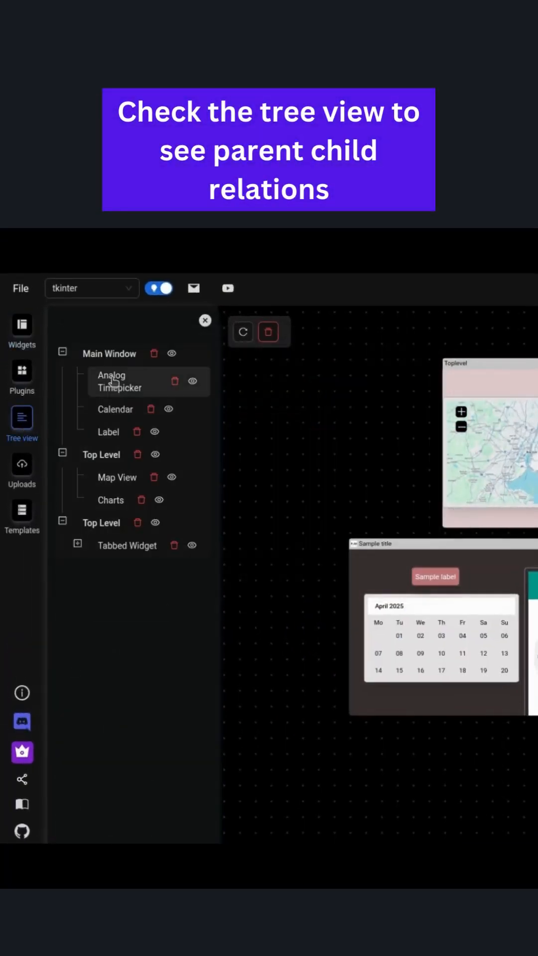
left_click(77, 545)
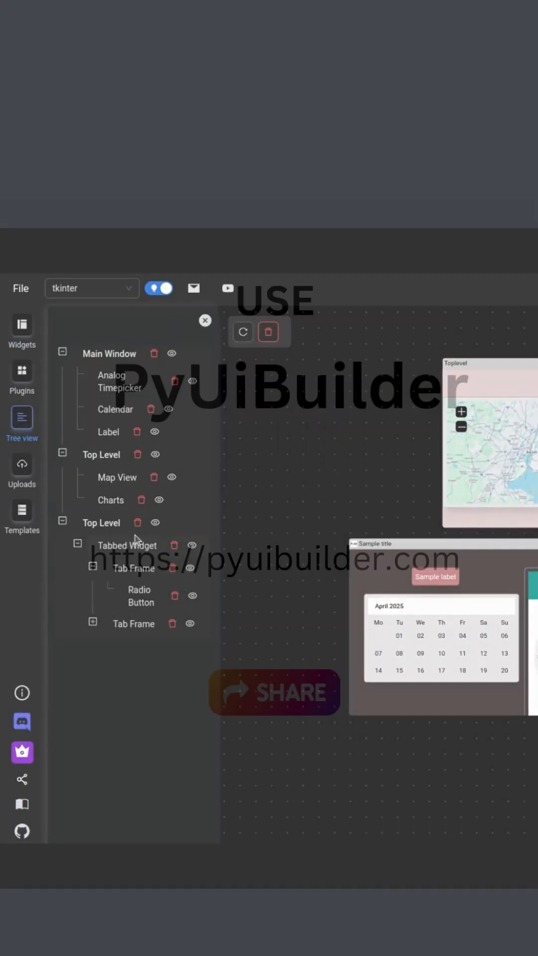